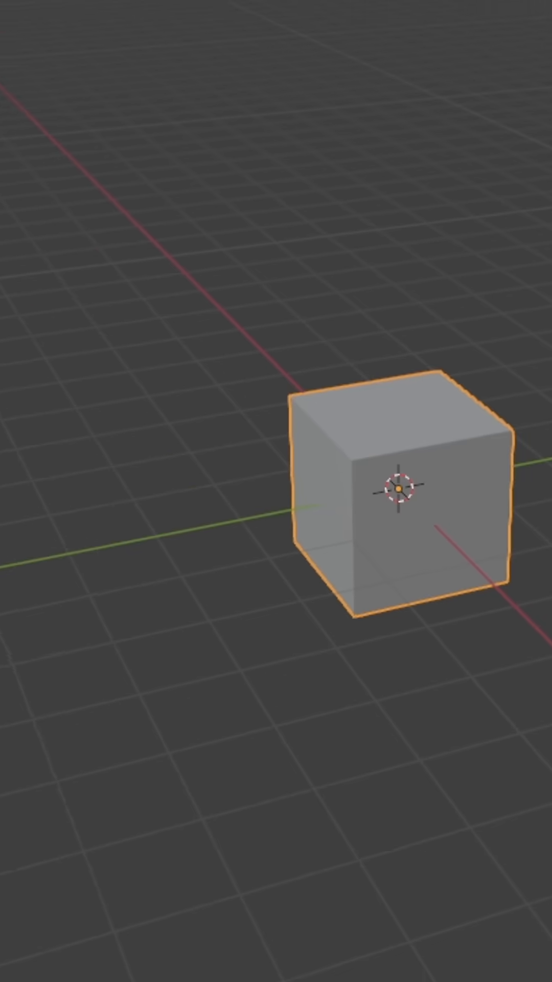
Open Blender's Edit menu from the top menu bar
{"action": "left_click", "coordinate": [107, 48]}
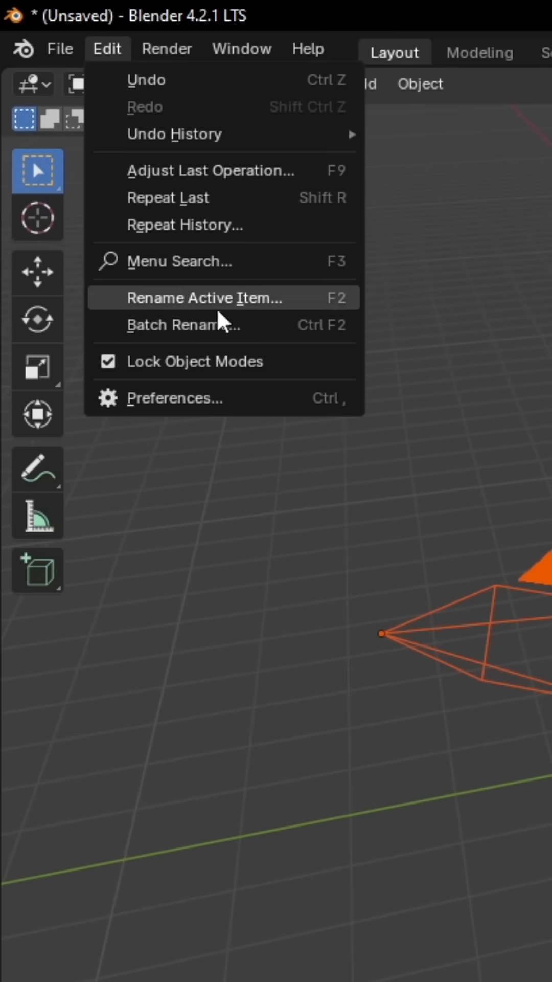
Install the Roblox Animations Importer/Exporter add-on from disk via Preferences > Add-ons
{"action": "left_click", "coordinate": [173, 398]}
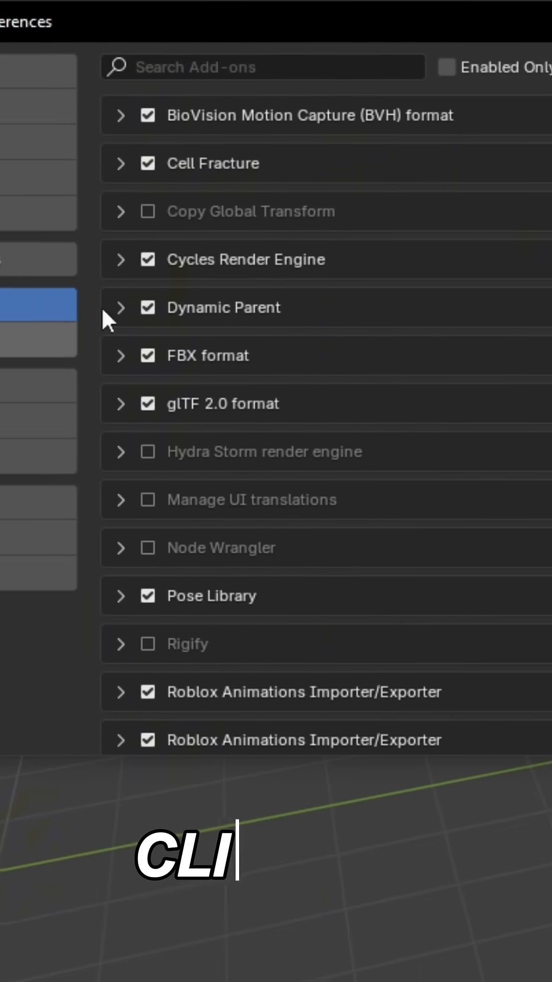
{"action": "left_click", "coordinate": [336, 69]}
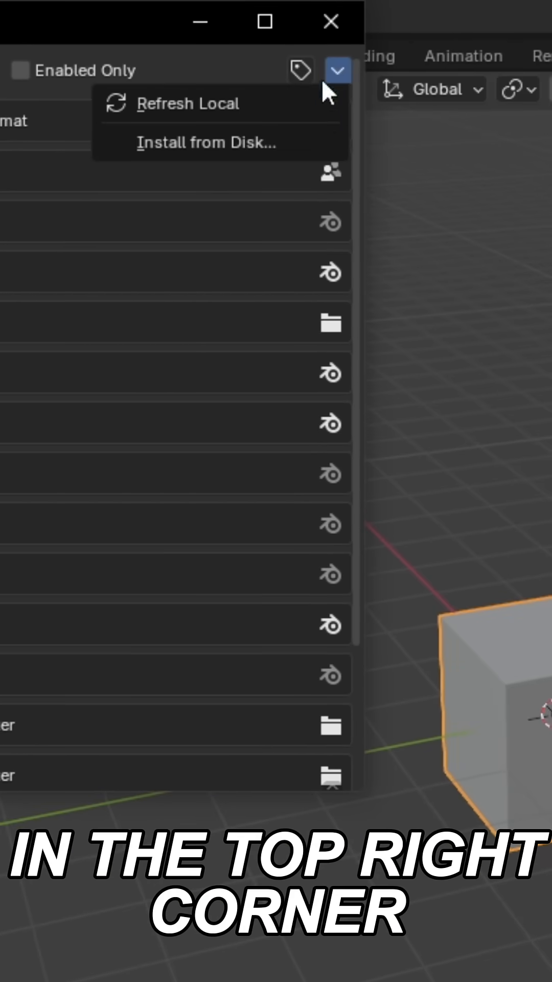
{"action": "left_click", "coordinate": [207, 142]}
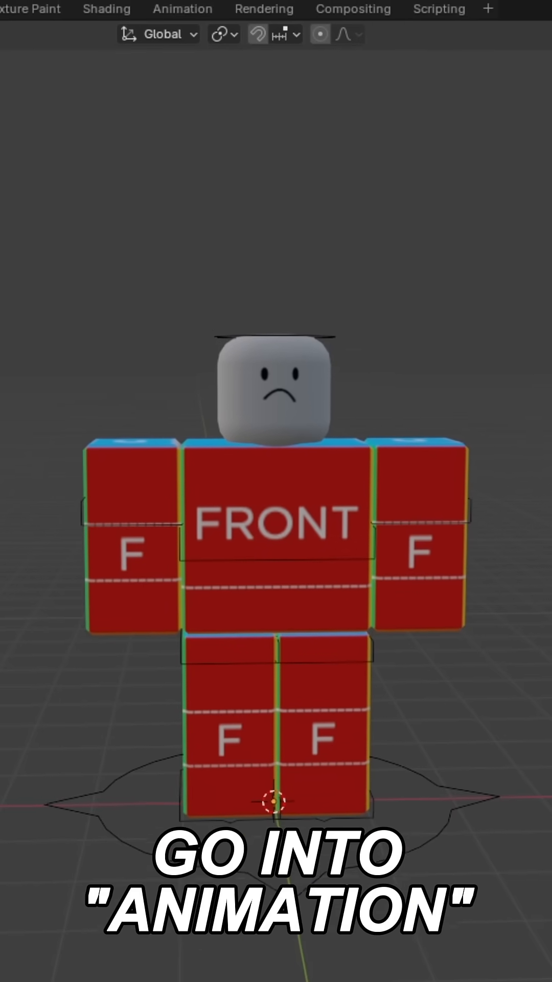
Switch to the Animation workspace and select the R6 rig's armature for posing
{"action": "left_click", "coordinate": [182, 9]}
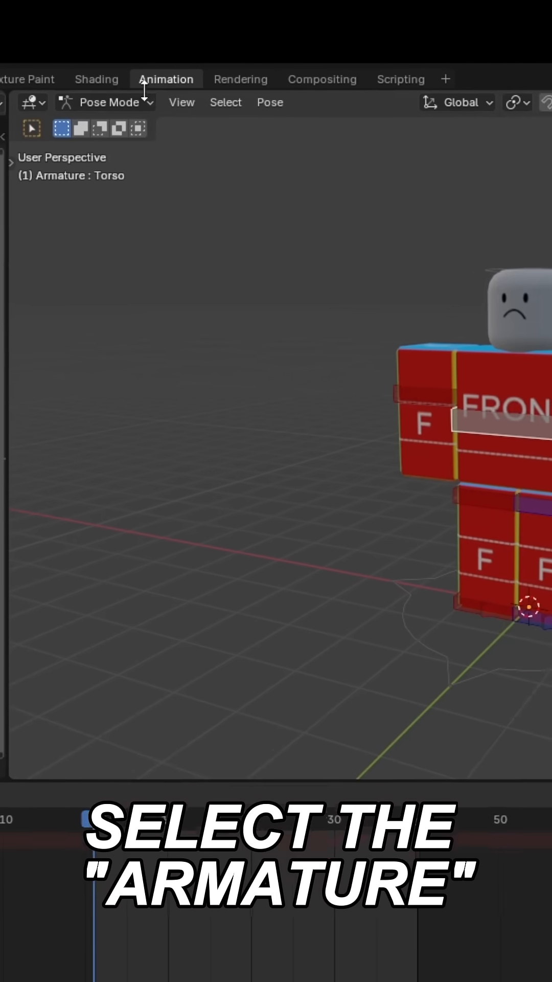
{"action": "left_click", "coordinate": [109, 102]}
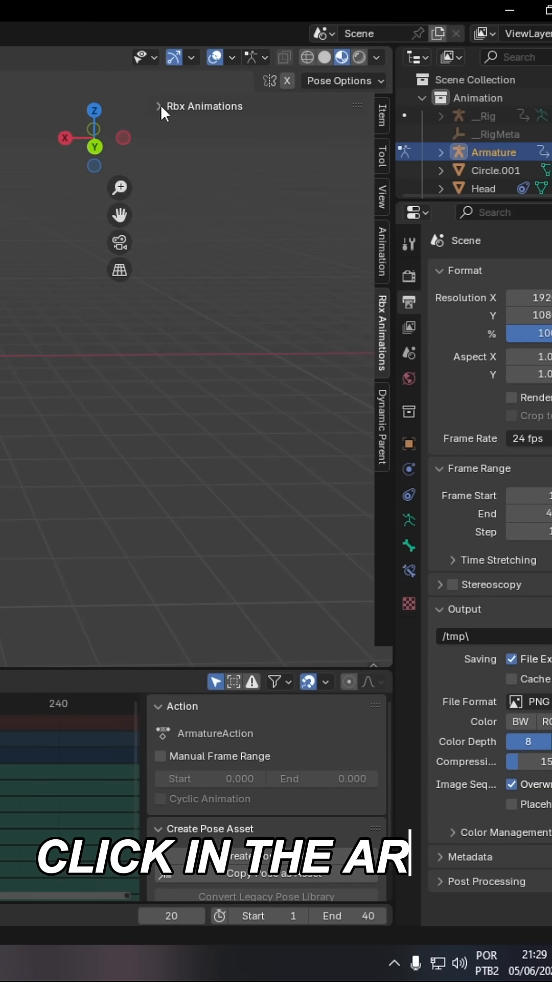
Expand the Rbx Animations panel, then start uploading the animation from Roblox Studio's plugin
{"action": "left_click", "coordinate": [160, 106]}
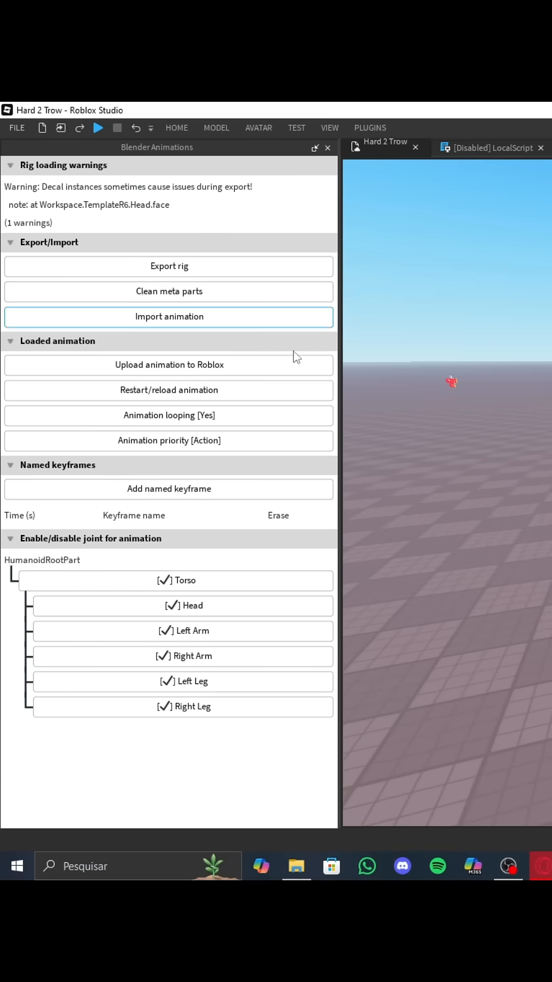
{"action": "left_click", "coordinate": [168, 364]}
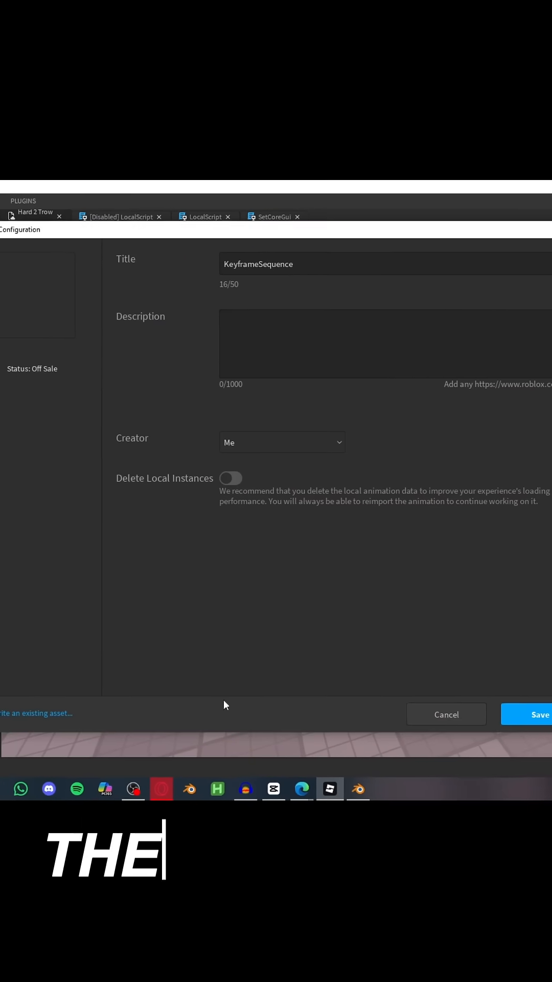